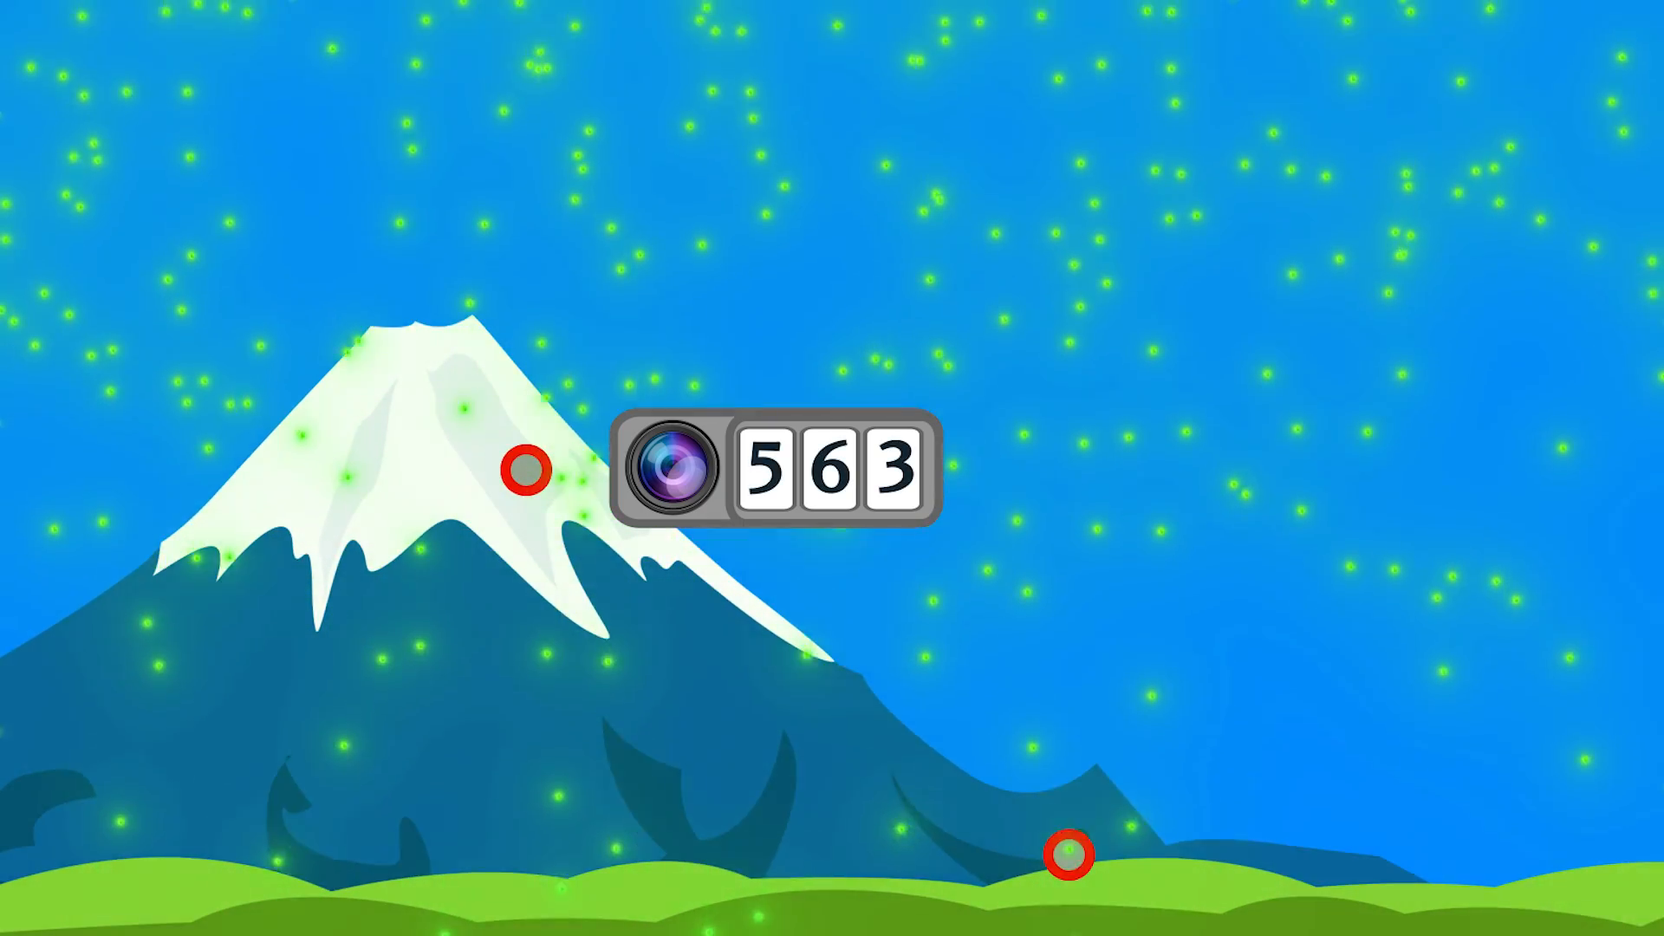
{"action": "left_click", "coordinate": [527, 469]}
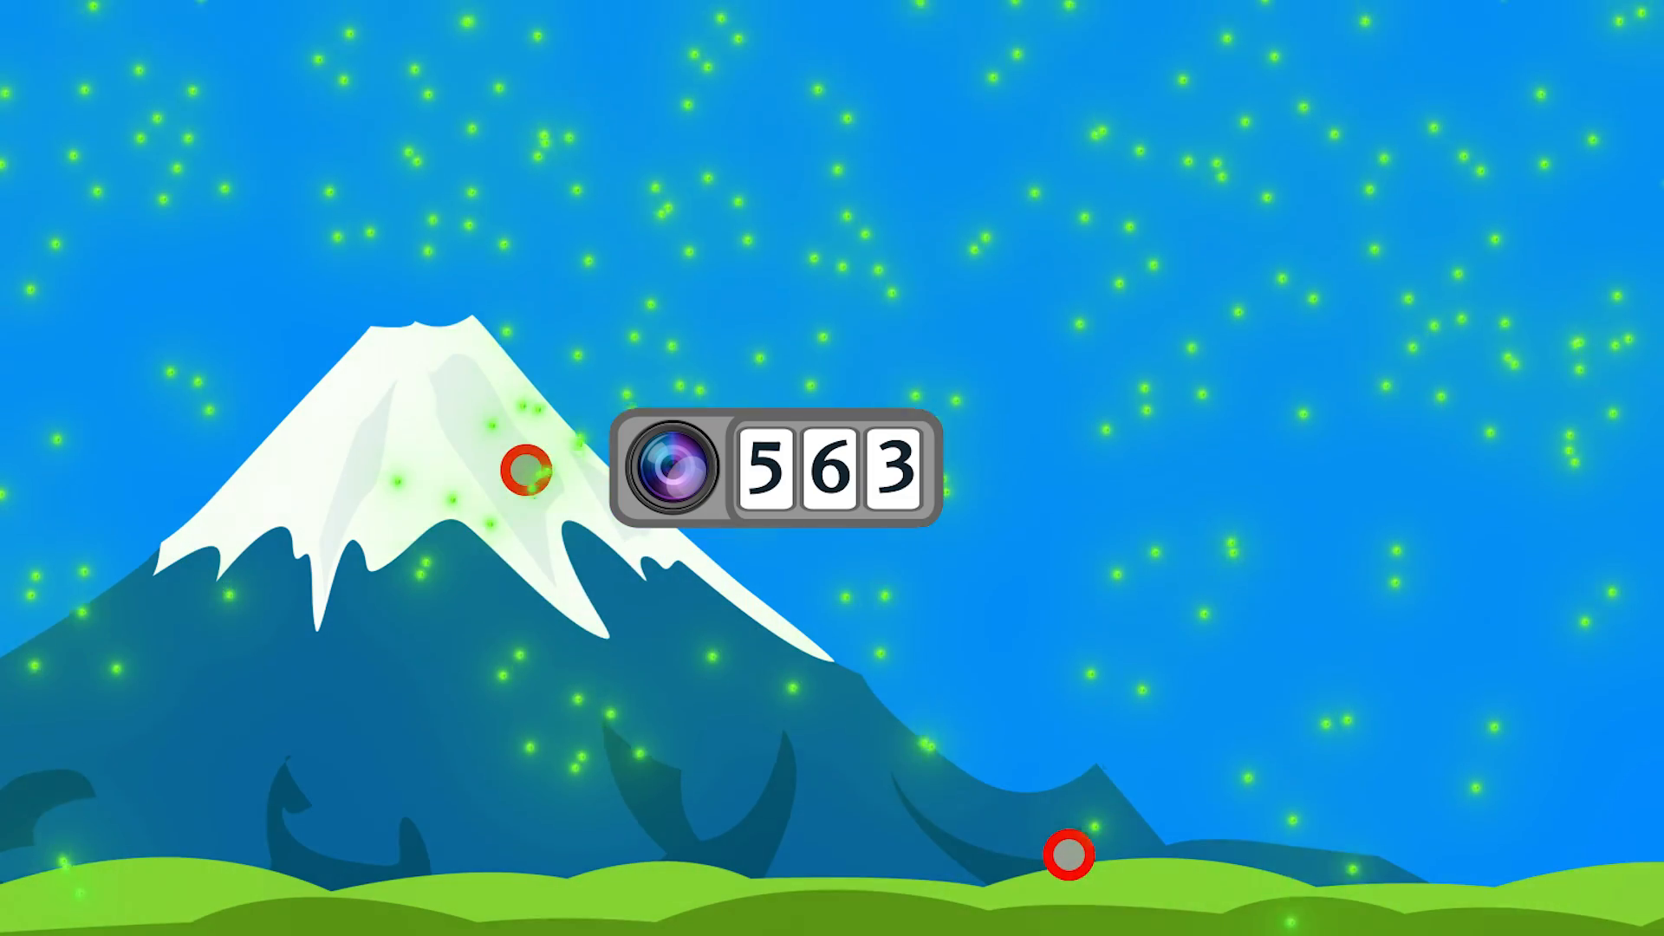